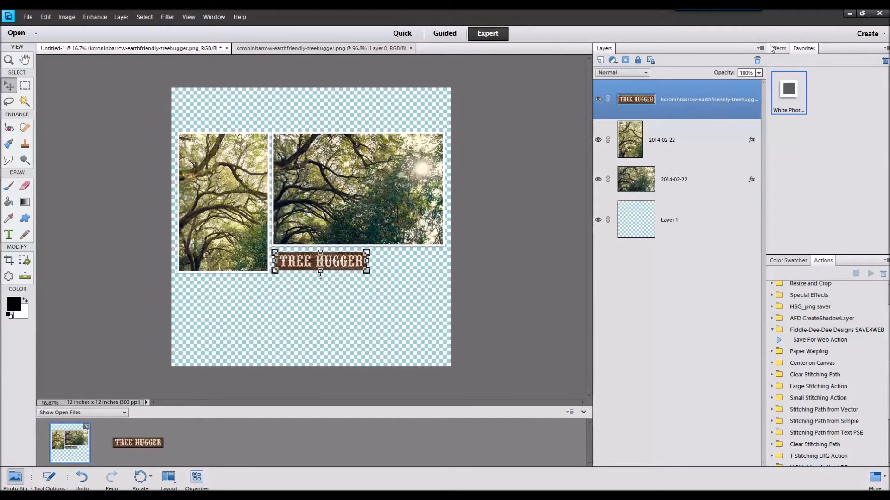
# Give the curly green ribbon behind the TREE HUGGER tag the ts45 drop-shadow style
pyautogui.click(778, 48)
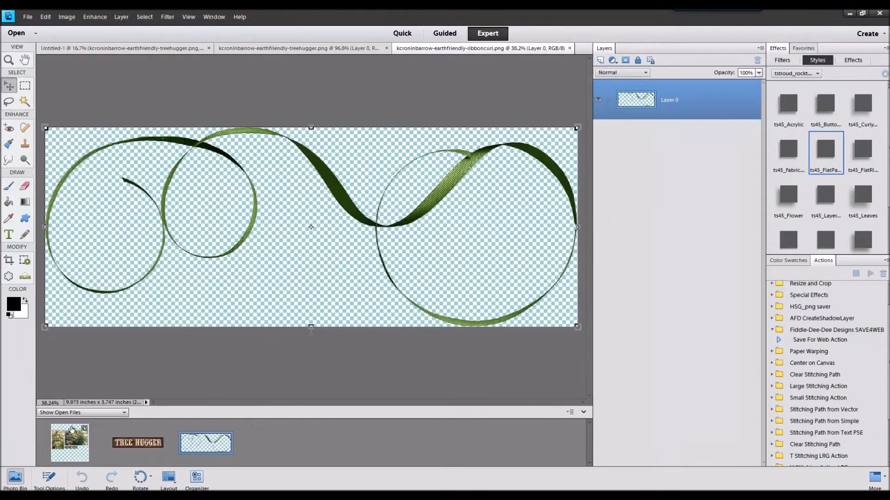
pyautogui.click(122, 48)
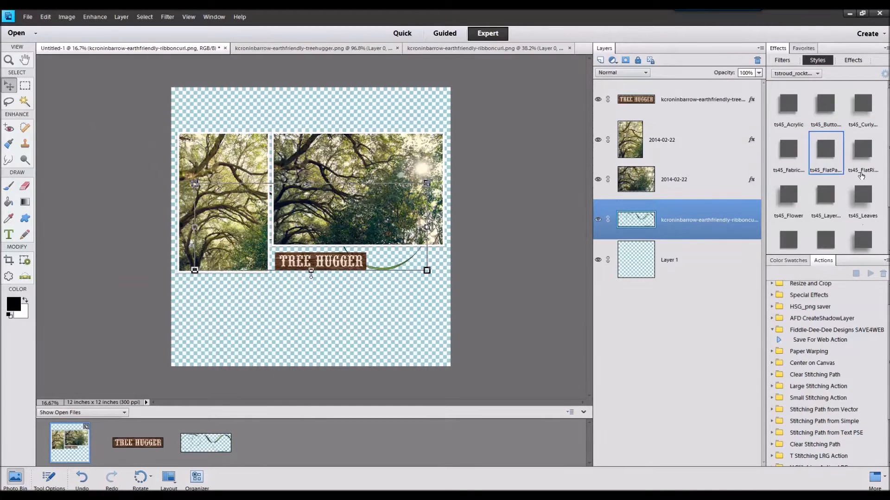
pyautogui.click(861, 106)
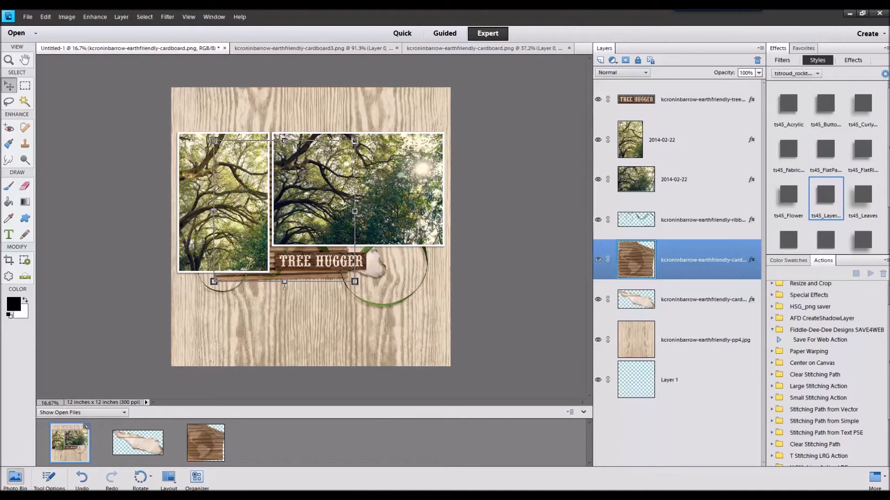
pyautogui.moveTo(405, 392)
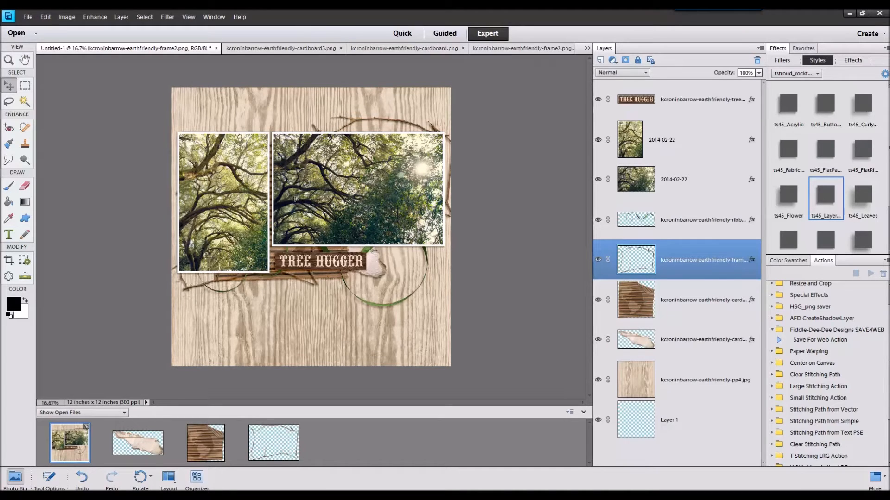
# Rotate the duplicated twig frame, then fade the green paint splatter to about 82% opacity
pyautogui.click(66, 16)
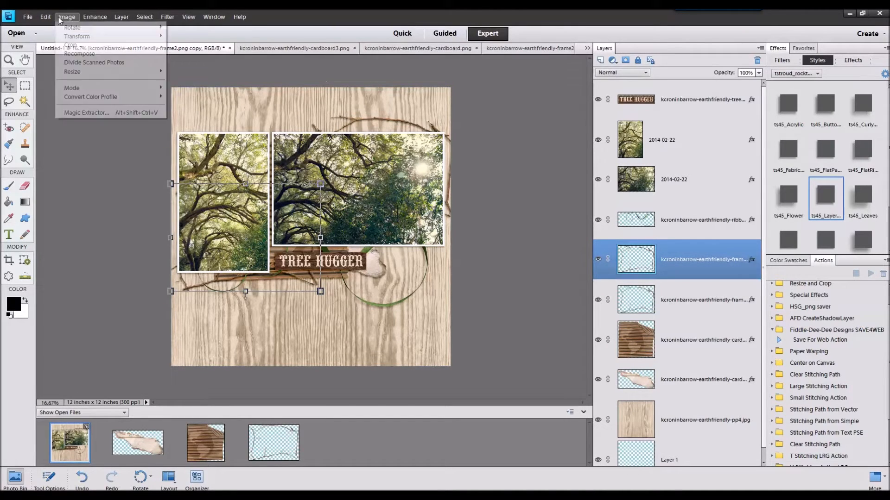
pyautogui.click(67, 17)
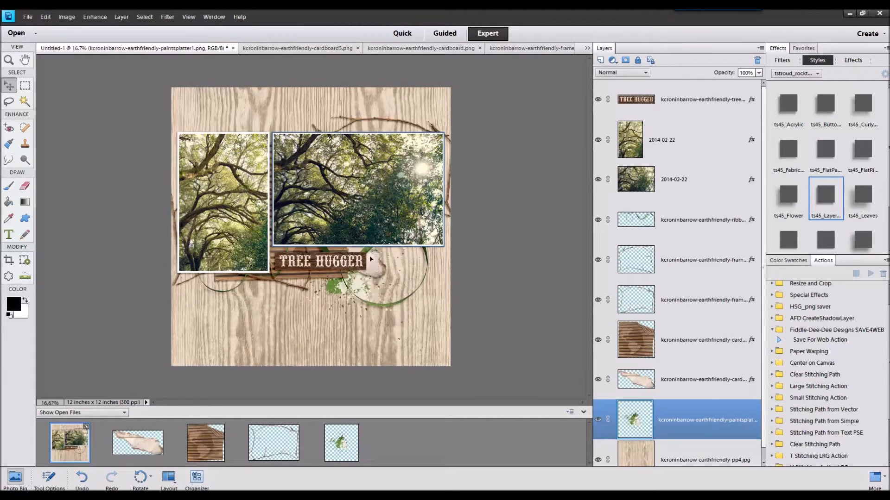
pyautogui.moveTo(758, 83); pyautogui.dragTo(752, 83)
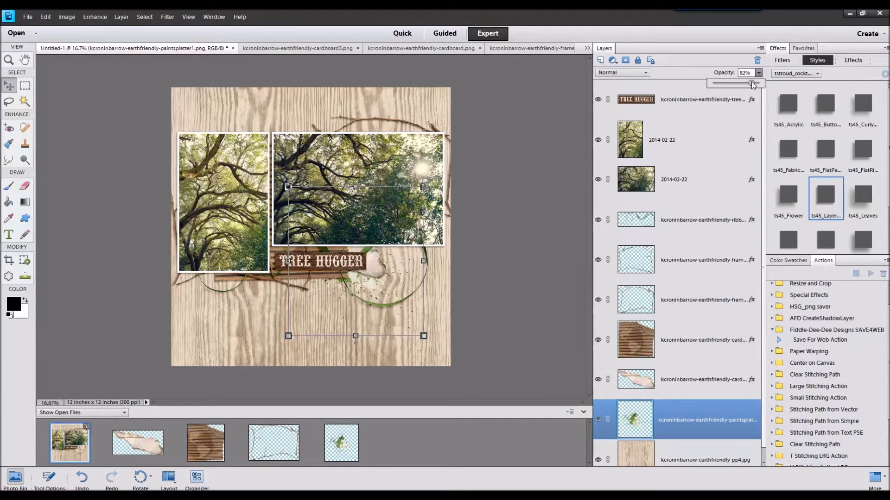
pyautogui.moveTo(750, 83); pyautogui.dragTo(763, 84)
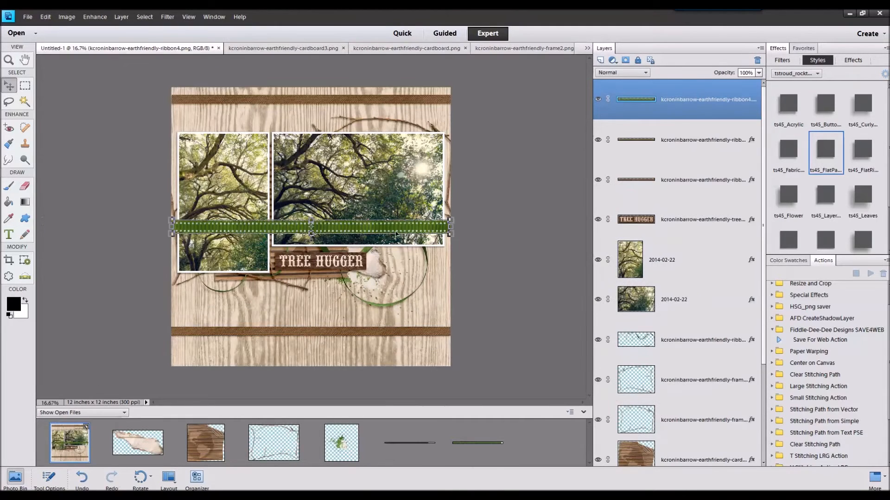
# Move the green ribbon down onto the lower brown ribbon strip
pyautogui.moveTo(312, 228); pyautogui.dragTo(311, 346)
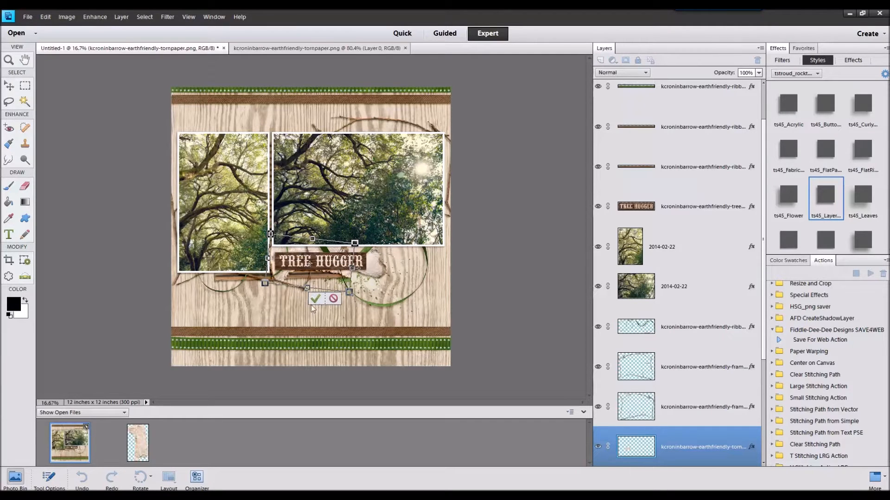
# Commit the placement of the torn paper and the torn kraft tag
pyautogui.click(315, 299)
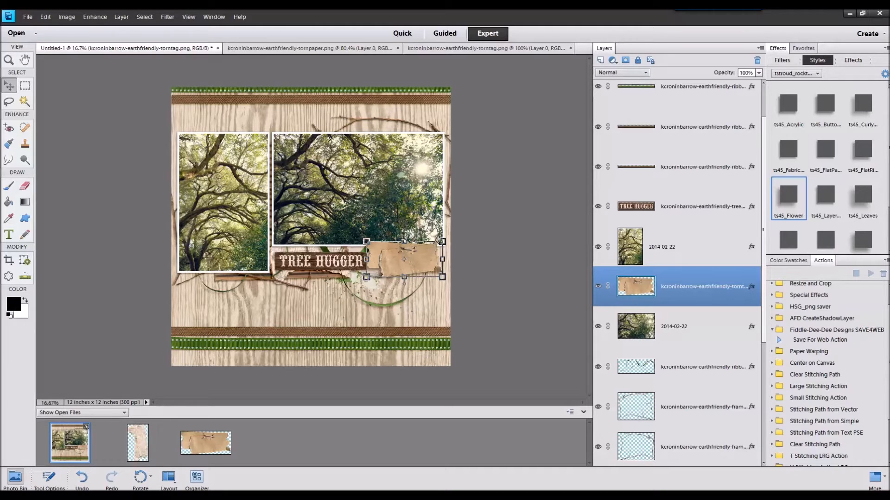
pyautogui.click(273, 443)
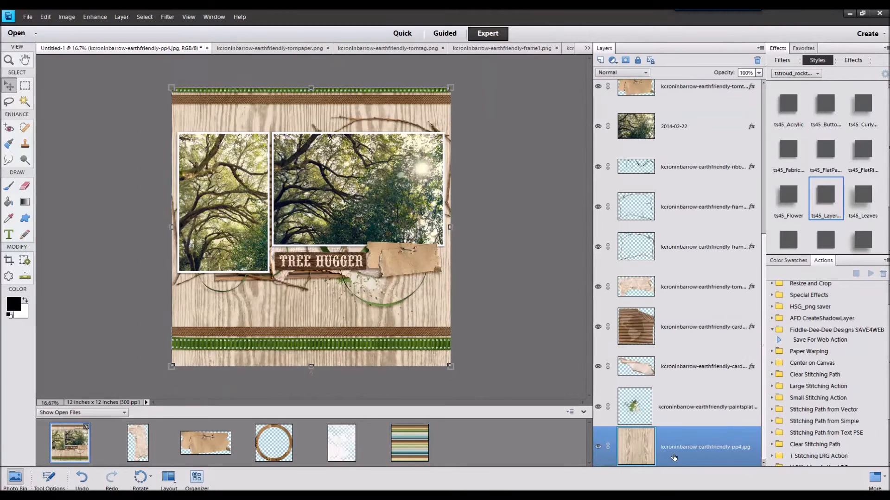
# Select the wood-grain background layer and marquee the area of chevron paper to trim
pyautogui.click(634, 446)
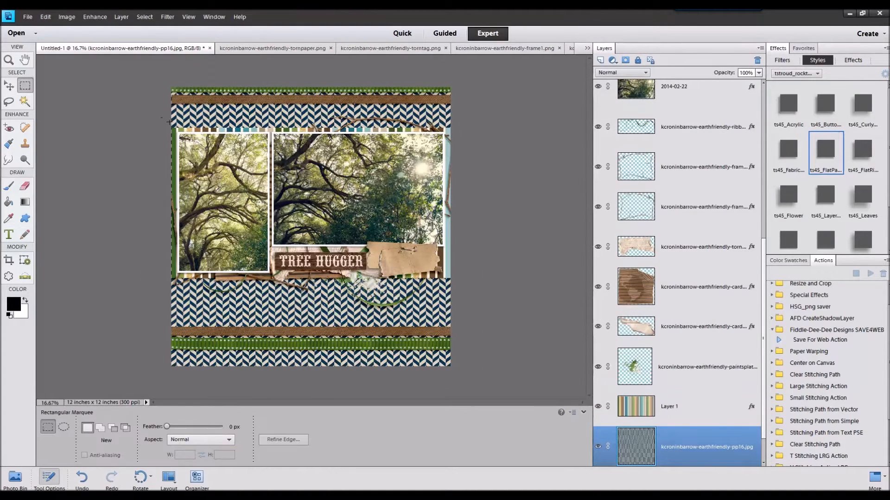
pyautogui.moveTo(175, 124); pyautogui.dragTo(454, 283)
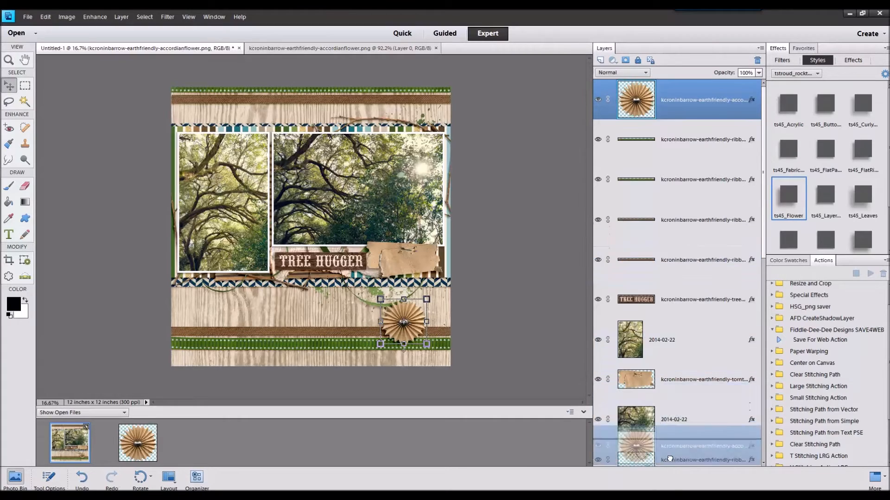
# Position the accordion flower just below the TREE HUGGER tag
pyautogui.scroll(-3)
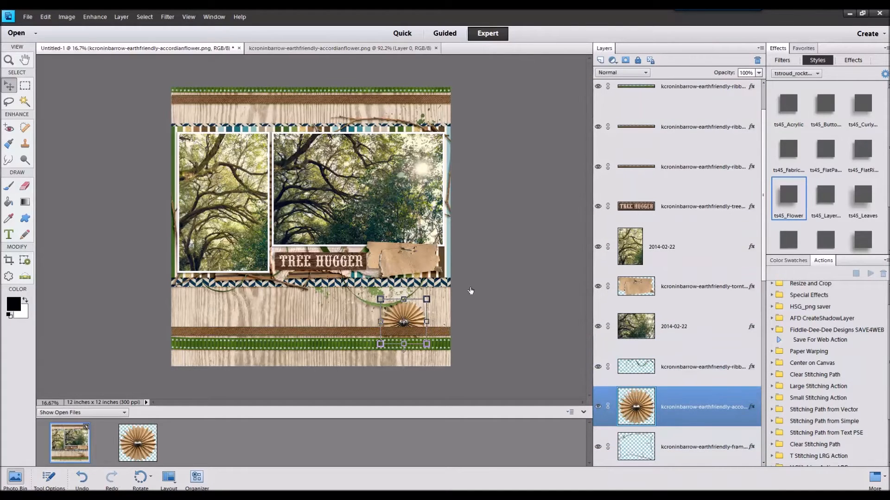
pyautogui.moveTo(403, 321); pyautogui.dragTo(403, 307)
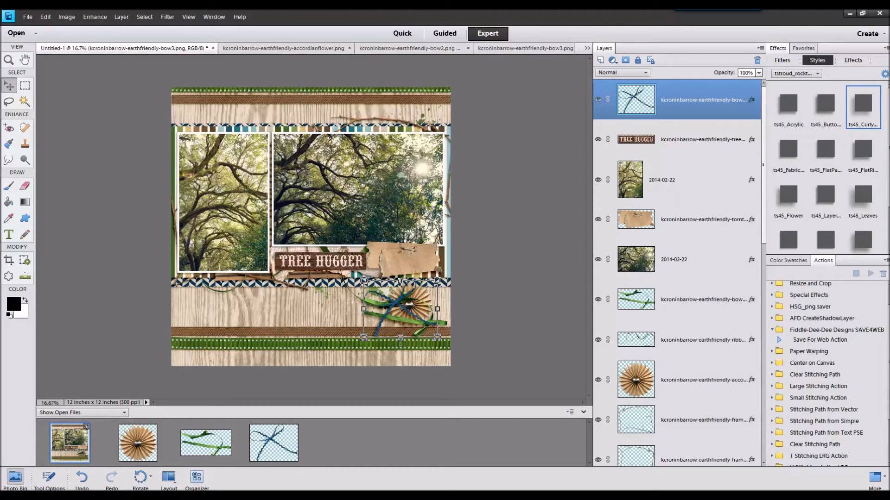
pyautogui.click(341, 443)
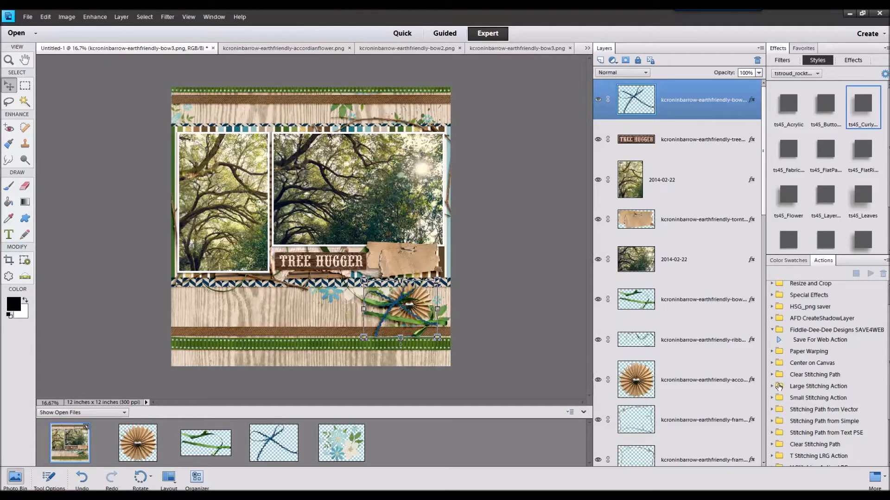
pyautogui.moveTo(667, 363)
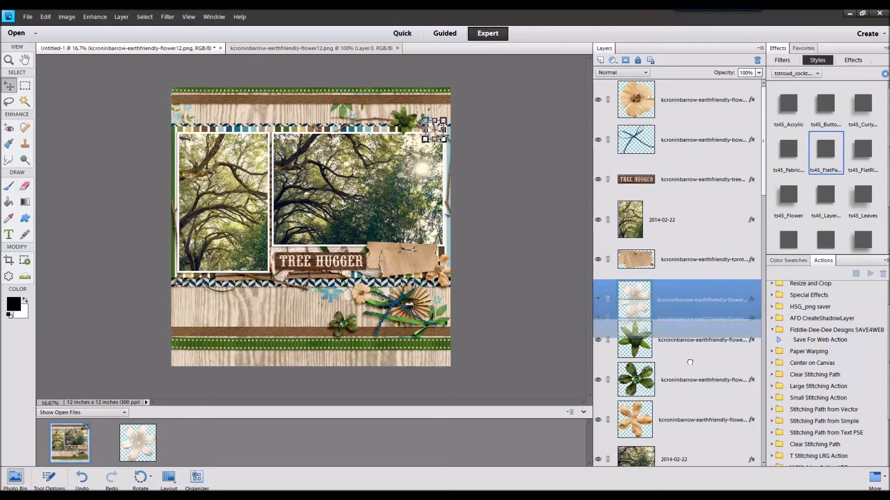
# Give the peach flower a drop-shadow style and move it beside the lower flower cluster
pyautogui.scroll(-3)
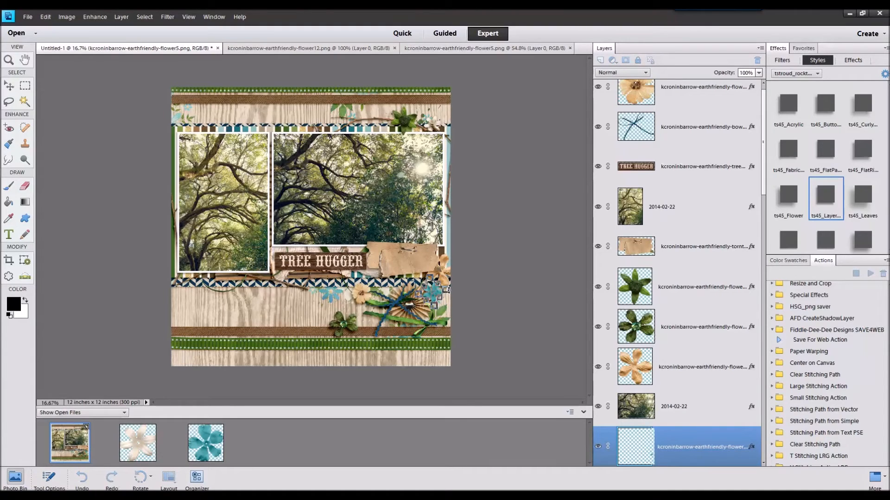
pyautogui.scroll(-3)
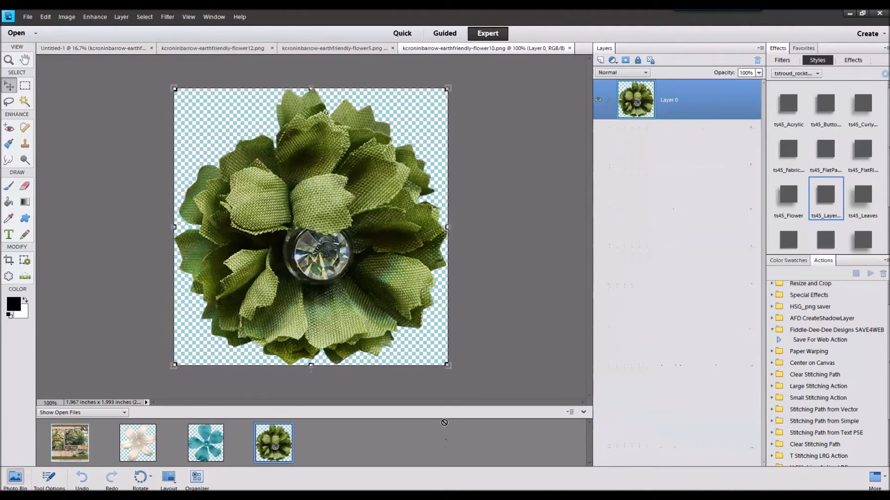
pyautogui.click(85, 48)
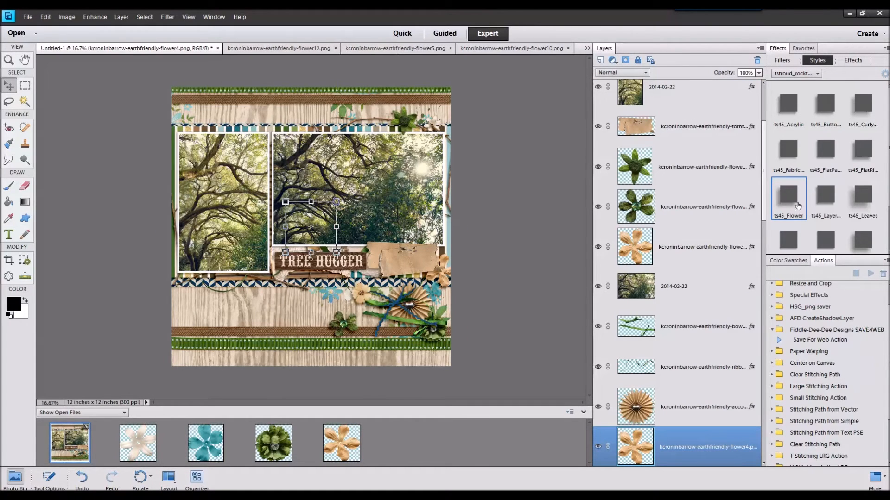
pyautogui.click(825, 195)
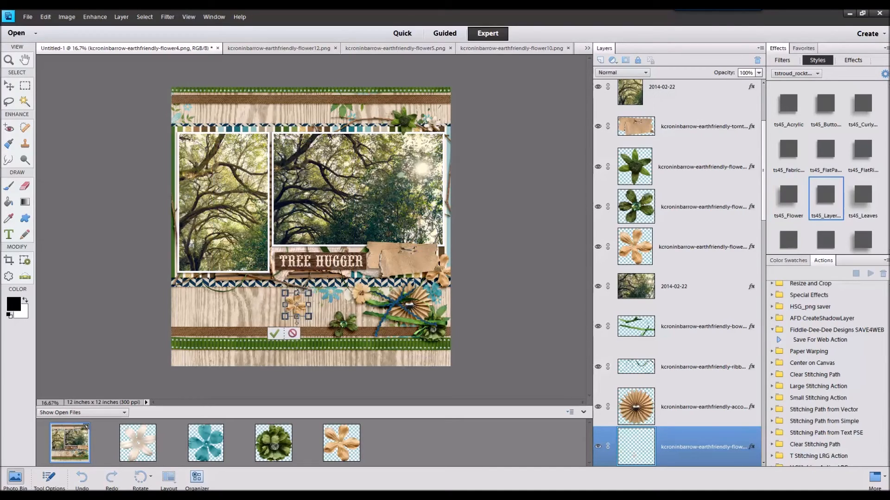
pyautogui.moveTo(293, 307); pyautogui.dragTo(334, 320)
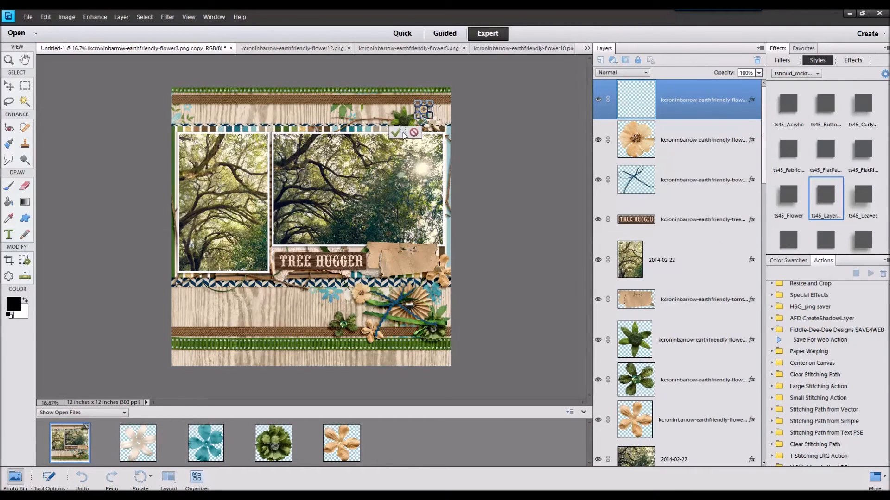
# Commit the placement of the top-right flower
pyautogui.click(397, 133)
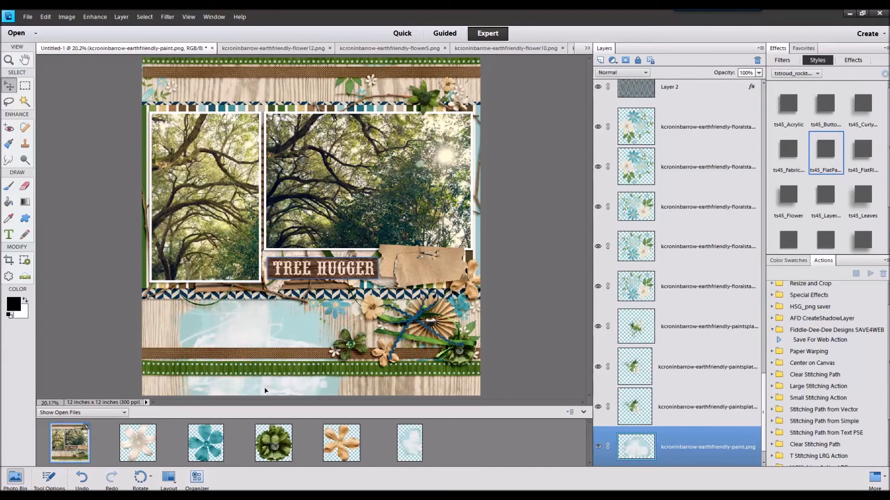
# Select the duplicated blue paint wash and lower its opacity to about 57%
pyautogui.click(66, 17)
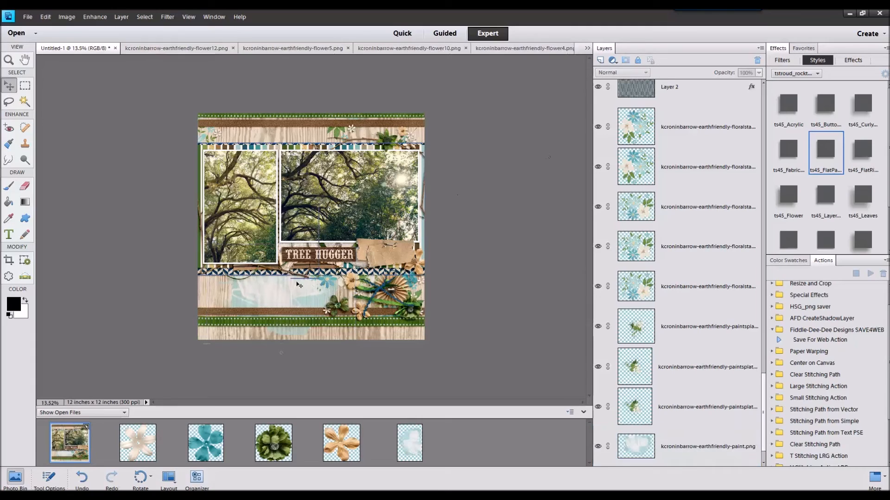
pyautogui.click(706, 446)
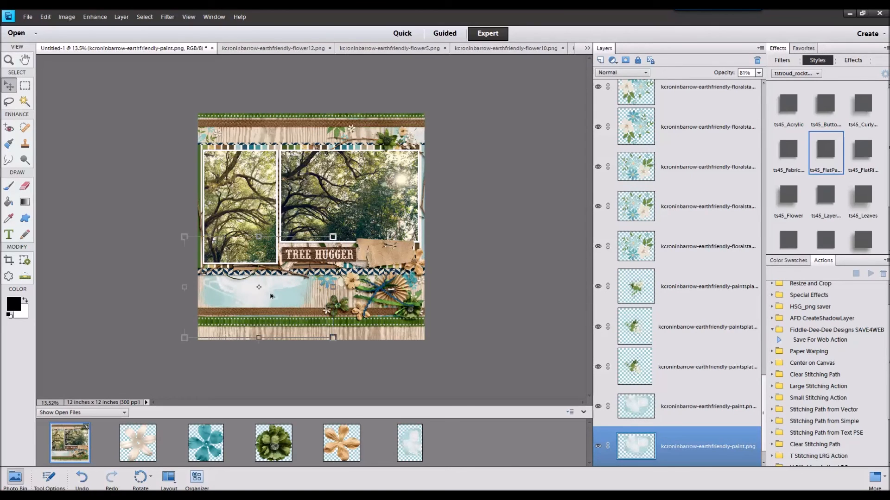
pyautogui.moveTo(758, 84); pyautogui.dragTo(738, 83)
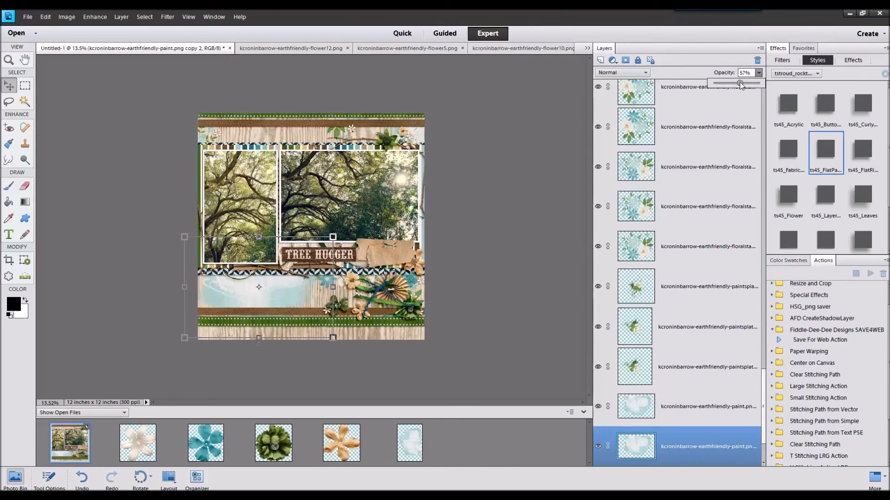